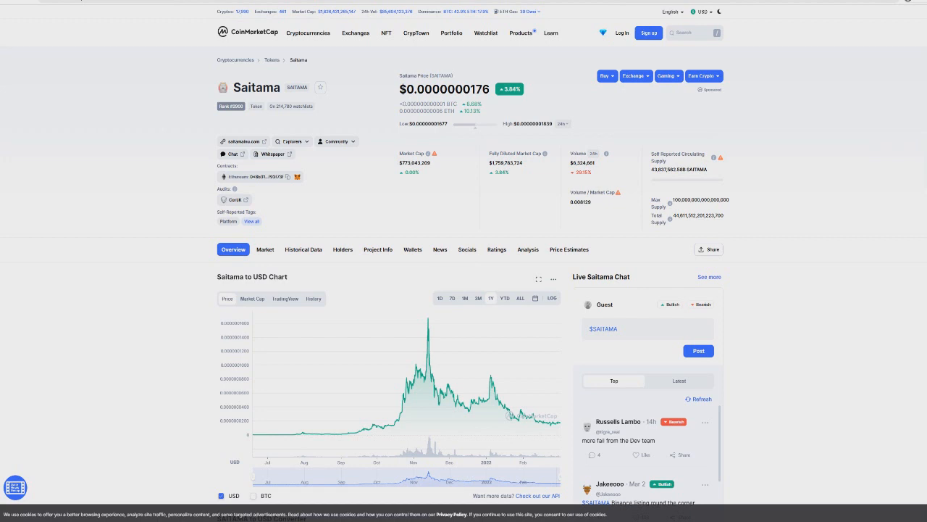
- Switch from the Saitama CoinMarketCap page to the Saitamaguru Twitter profile
double_click(481, 89)
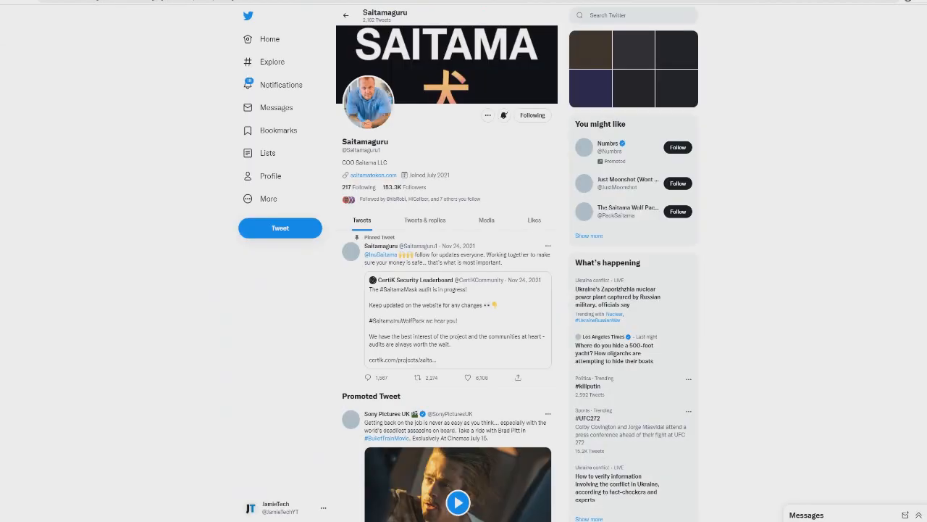
- View the CEO's enlarged profile photo and skim his recent timeline
click(368, 103)
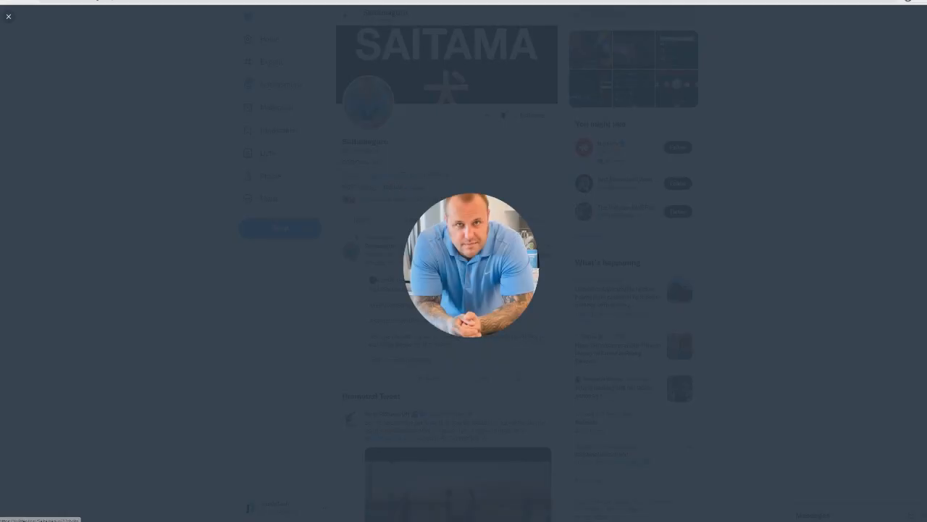
click(8, 16)
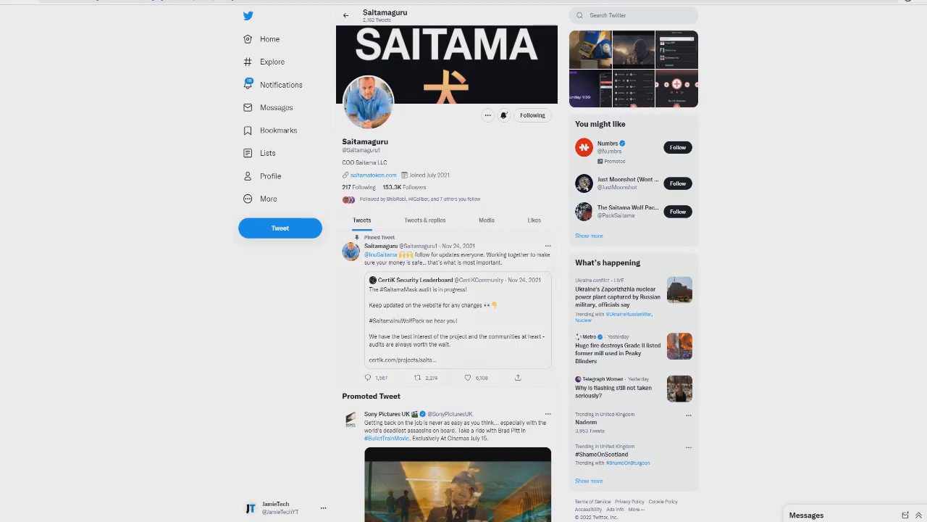
scroll(down, 3)
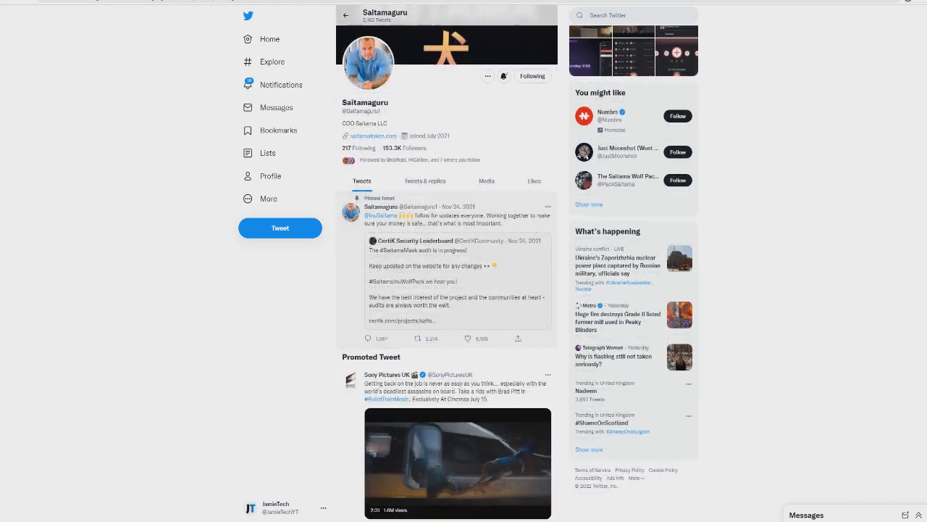
scroll(down, 3)
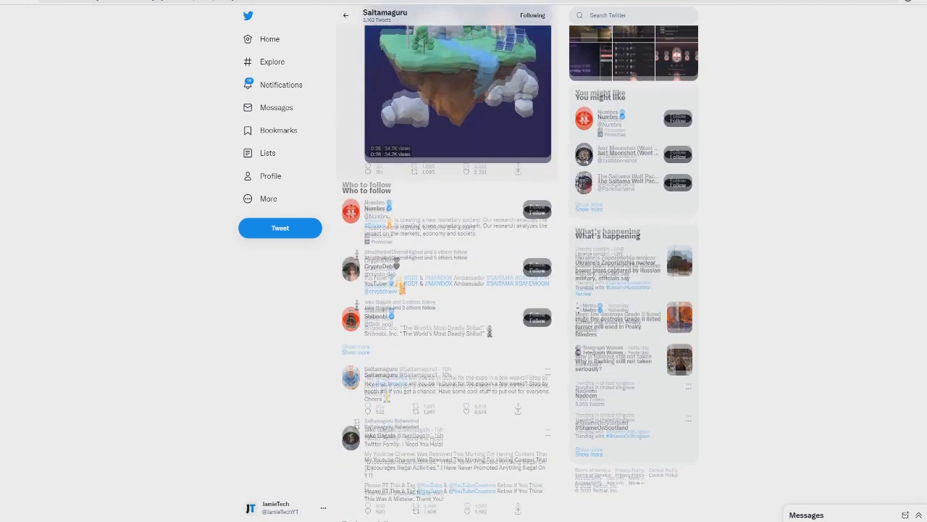
scroll(up, 3)
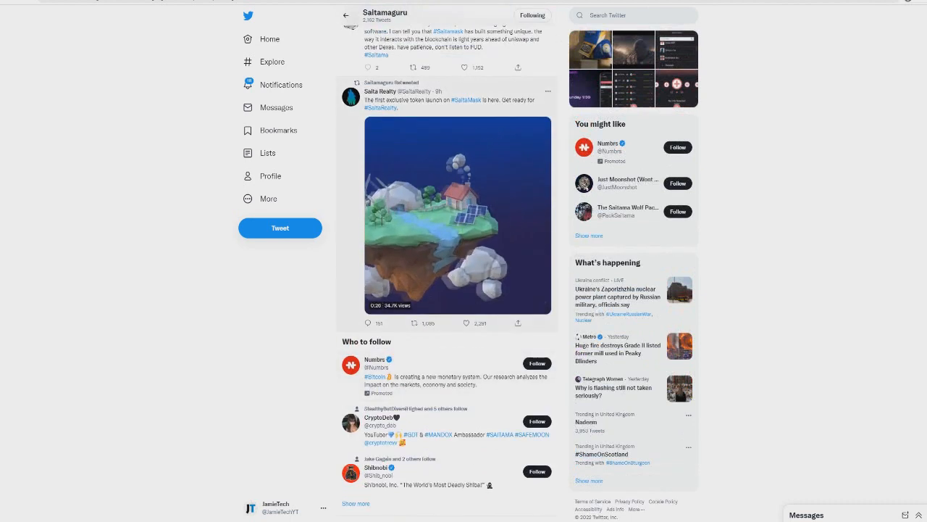
click(458, 214)
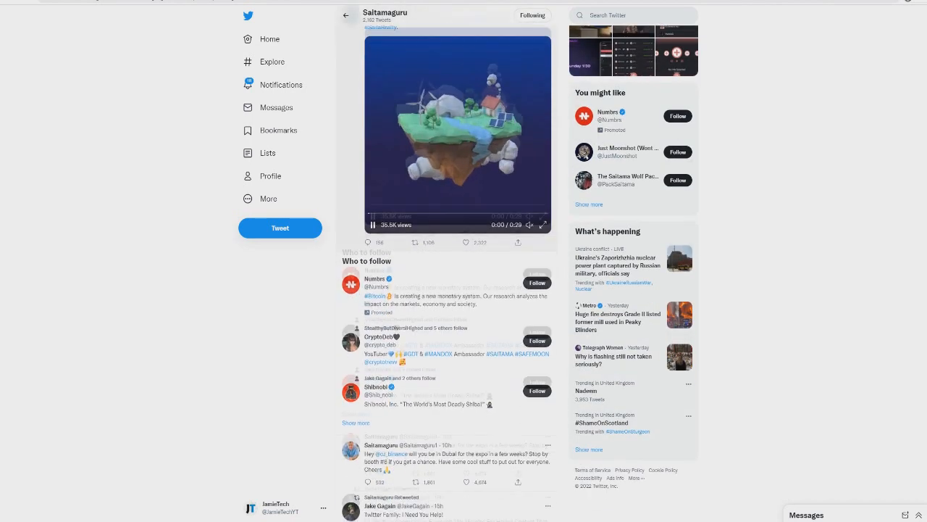
click(446, 463)
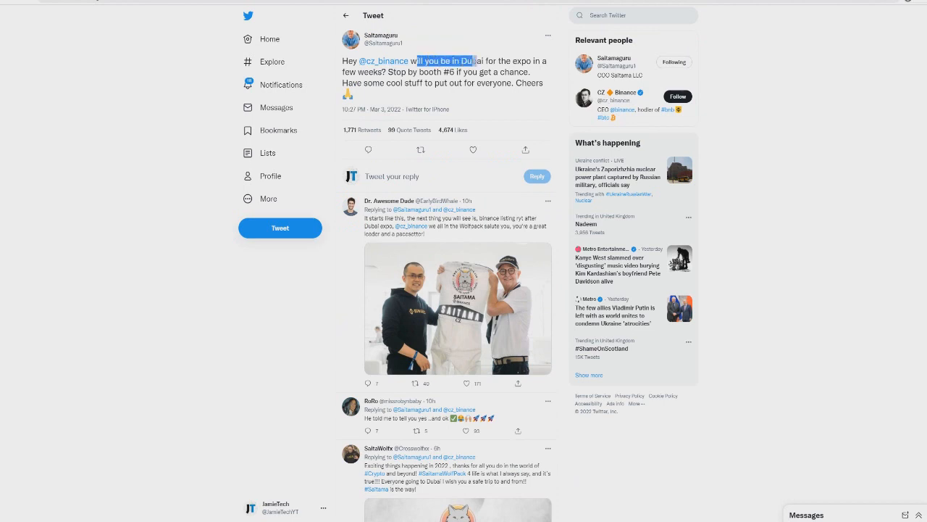
- Highlight the Dubai expo invitation text and read down through its replies
drag(414, 61, 452, 72)
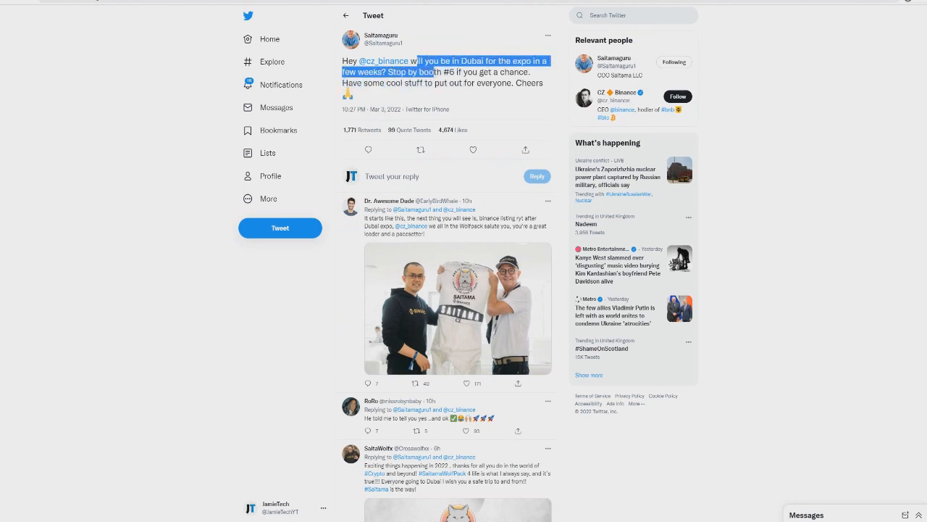
drag(413, 61, 450, 83)
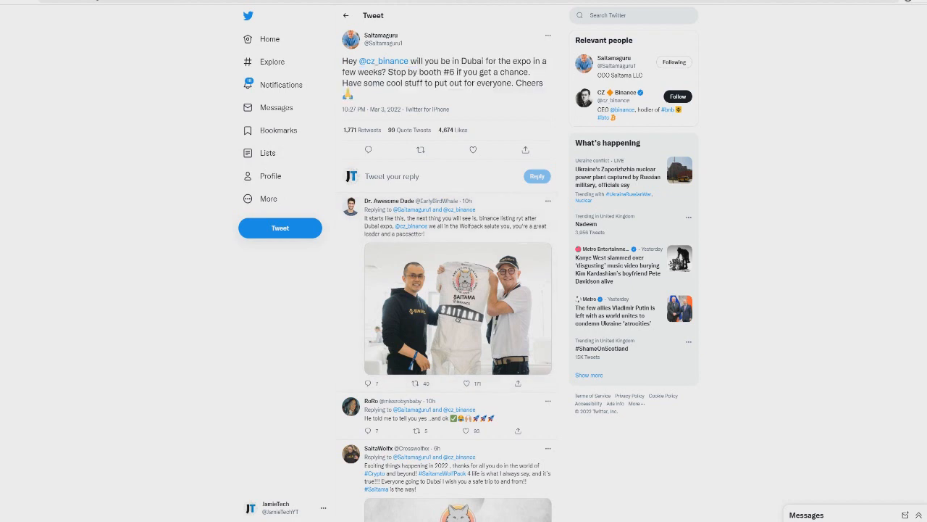
scroll(down, 3)
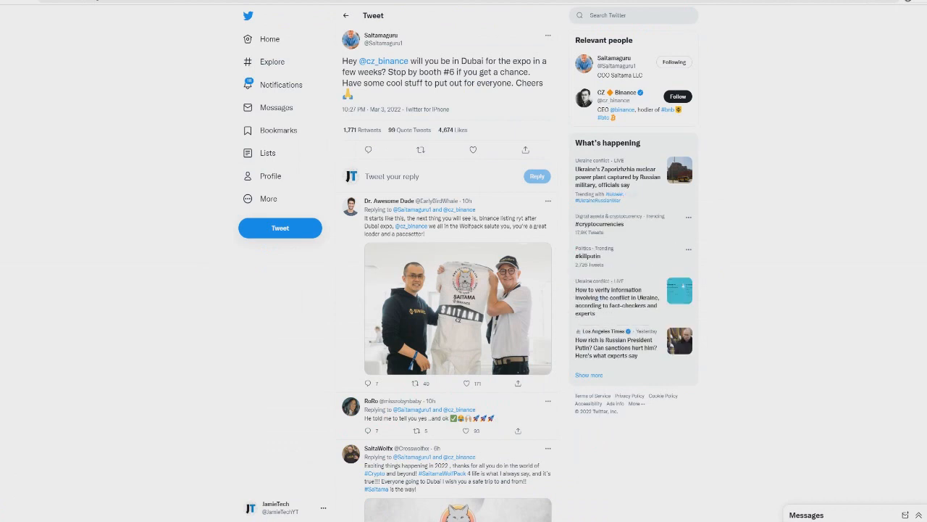
mouse_move(272, 60)
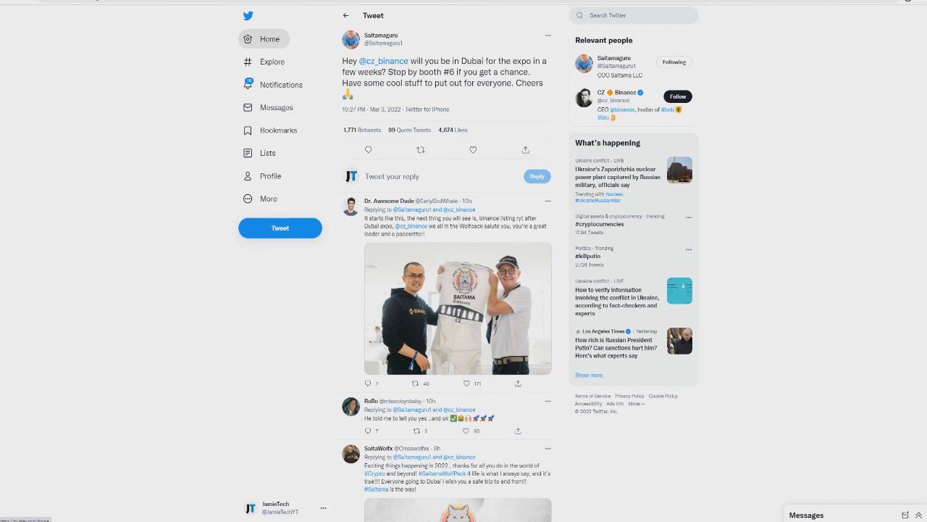
mouse_move(281, 38)
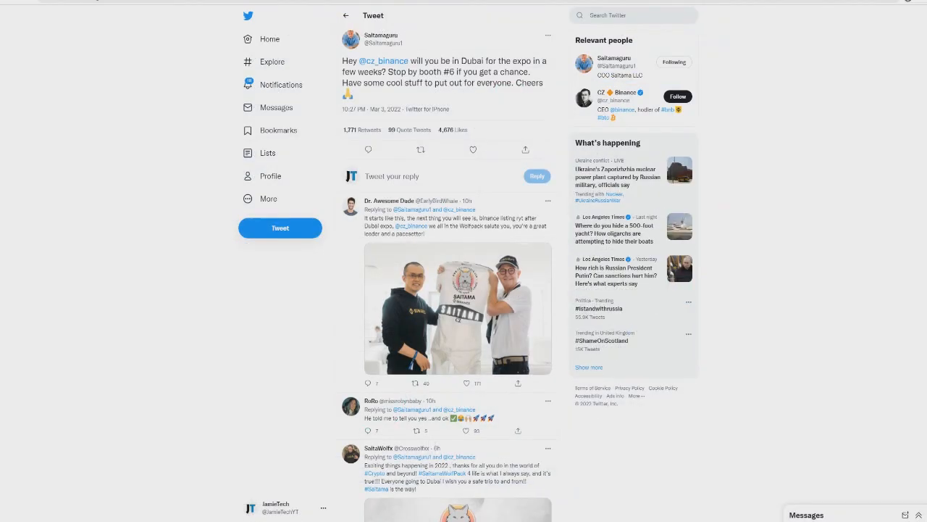
scroll(down, 3)
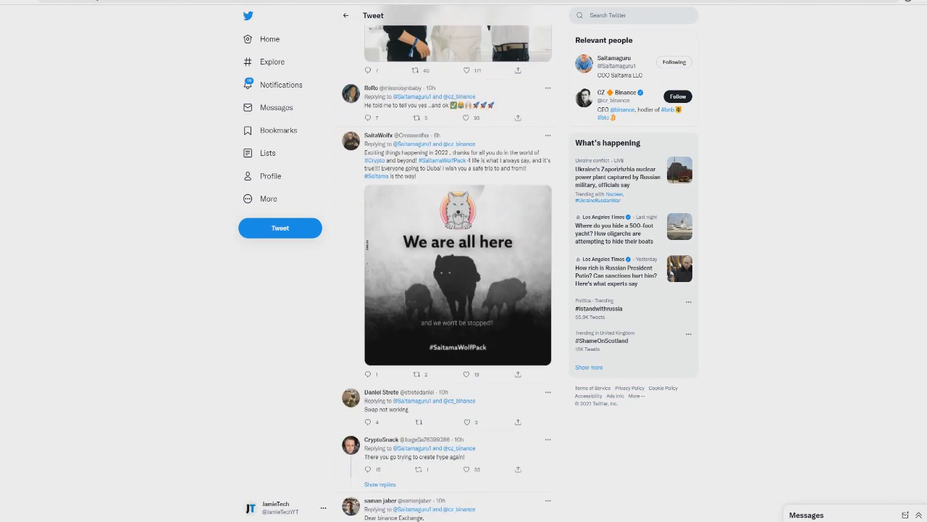
scroll(down, 3)
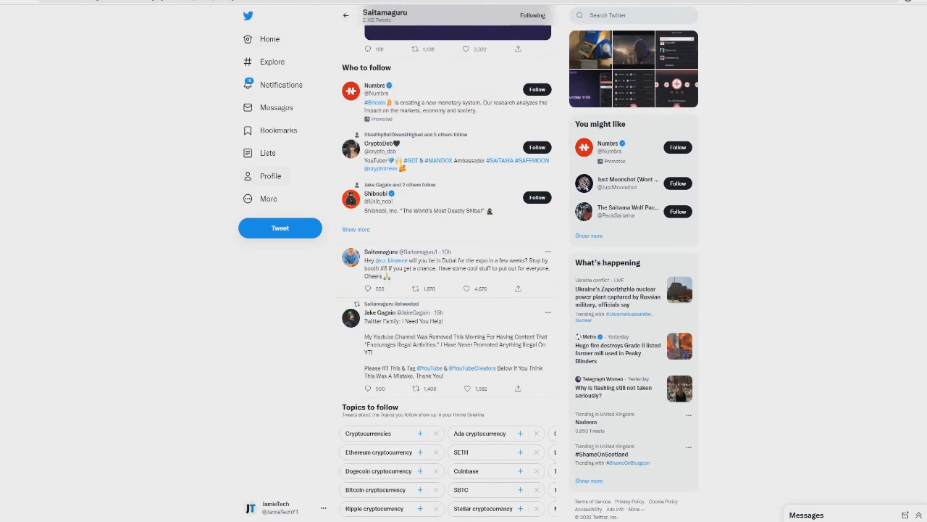
- Scroll the timeline past Who to follow toward the SaitaRealty retweets
scroll(down, 3)
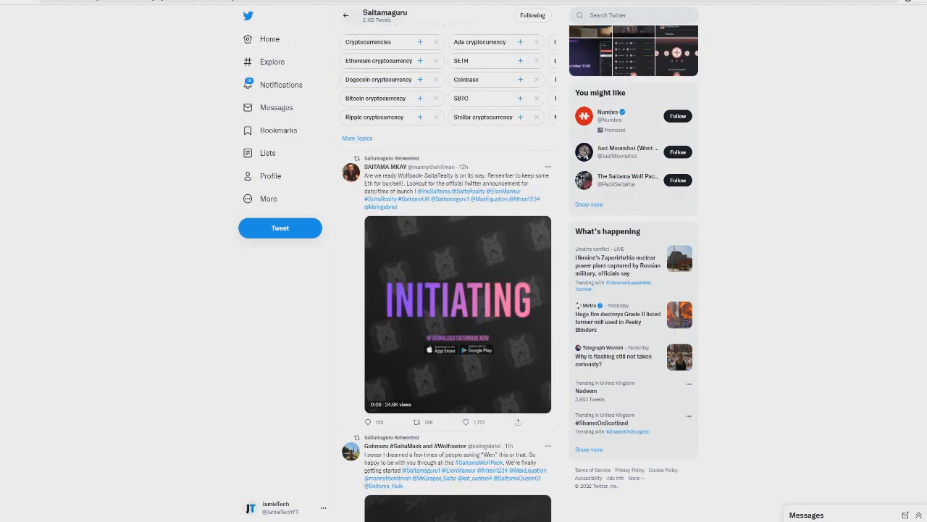
scroll(down, 3)
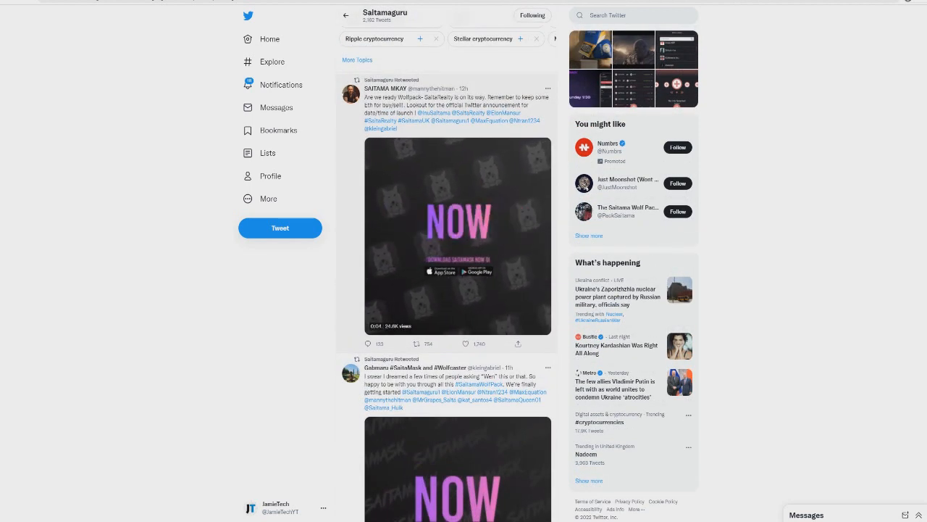
- View the SAITAMA MKVIV retweet about keeping ETH for SaitaRealty with its replies
click(458, 96)
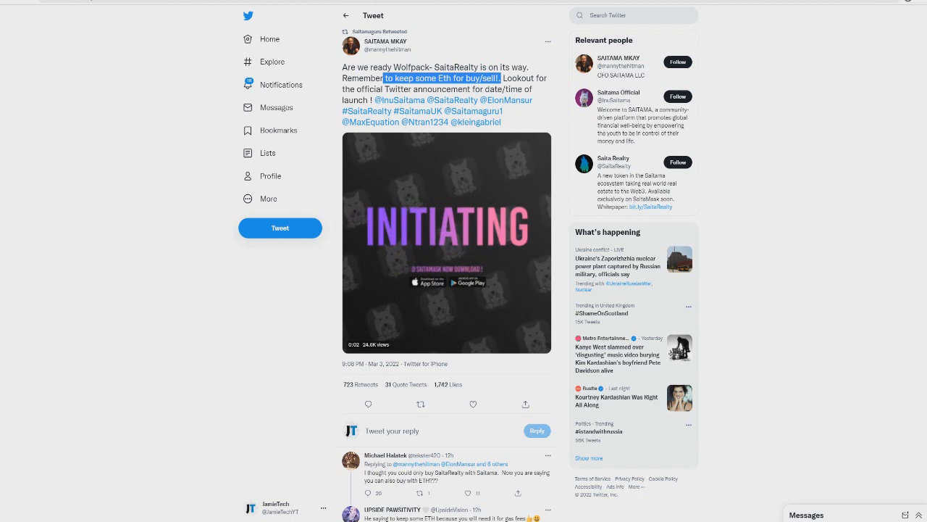
click(446, 244)
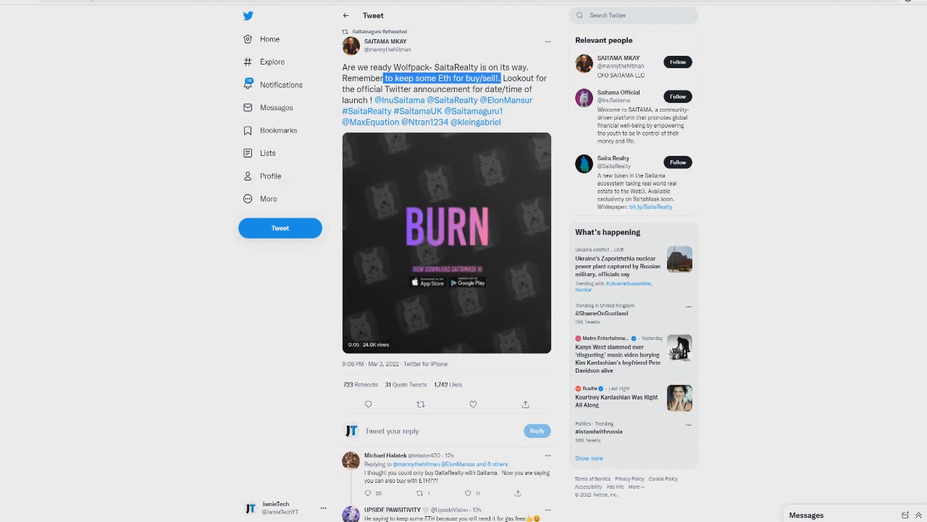
scroll(down, 3)
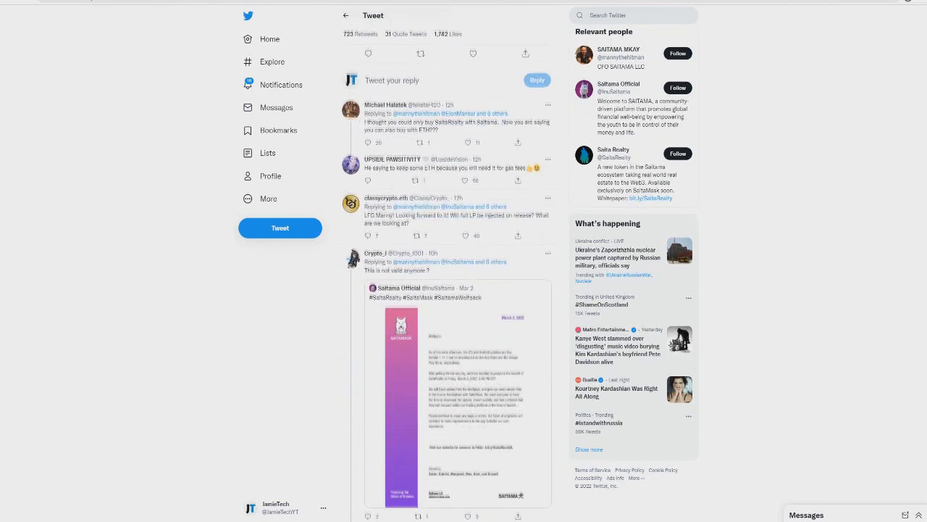